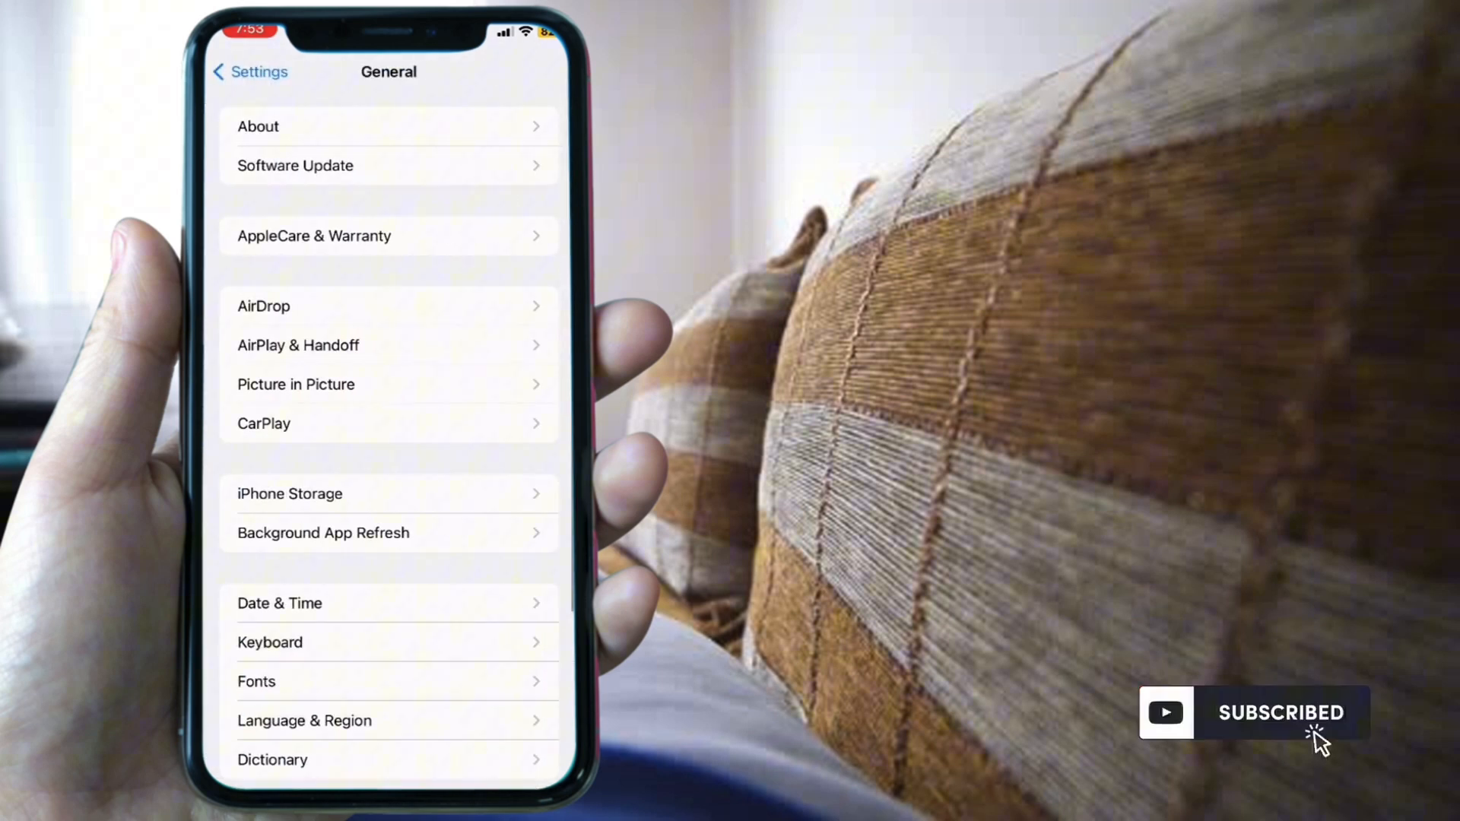
# Cancel the Reset options under Transfer or Reset iPhone and return to the main Settings list.
pyautogui.scroll(-3)
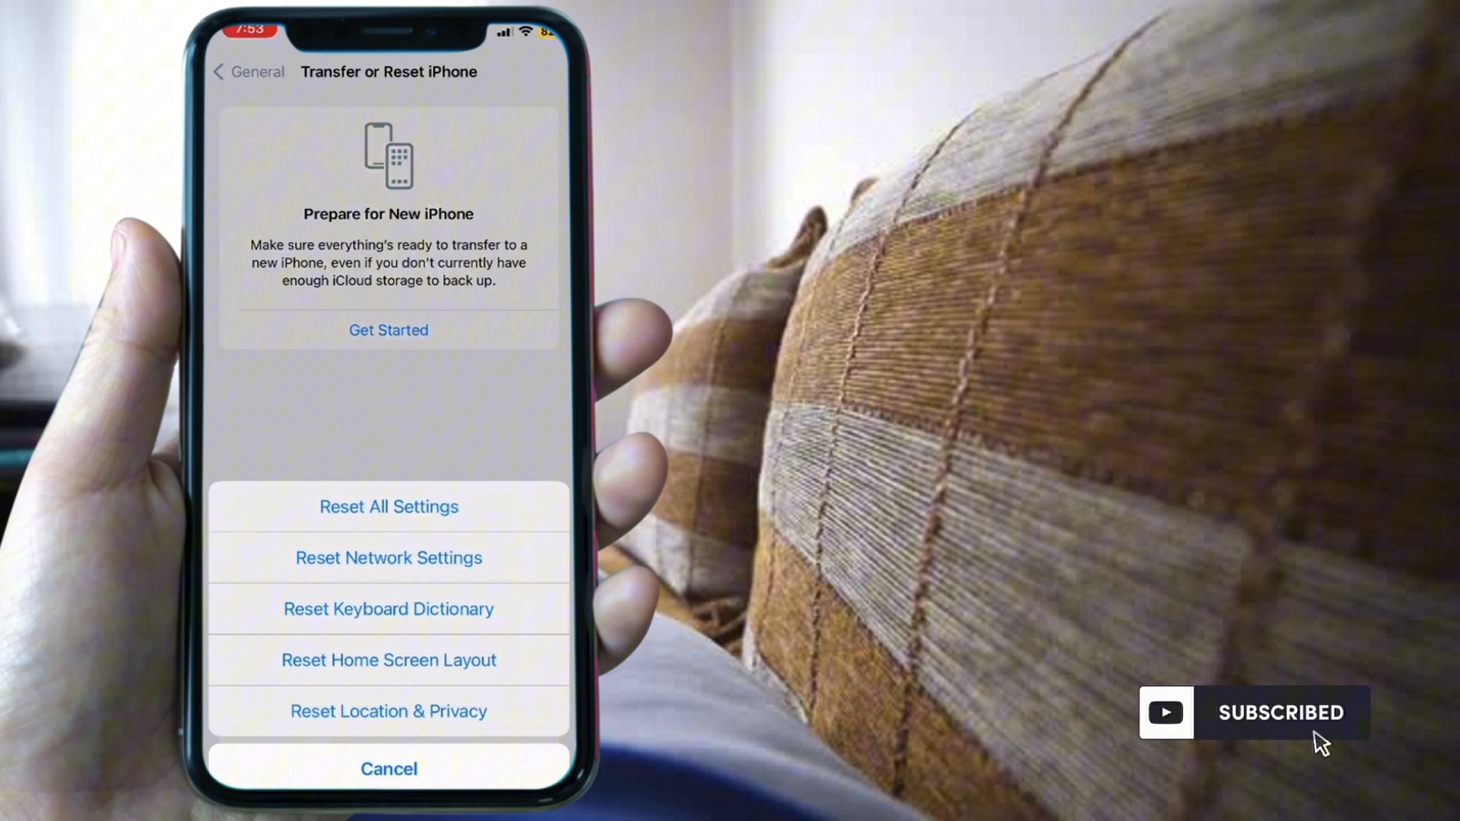
pyautogui.click(388, 507)
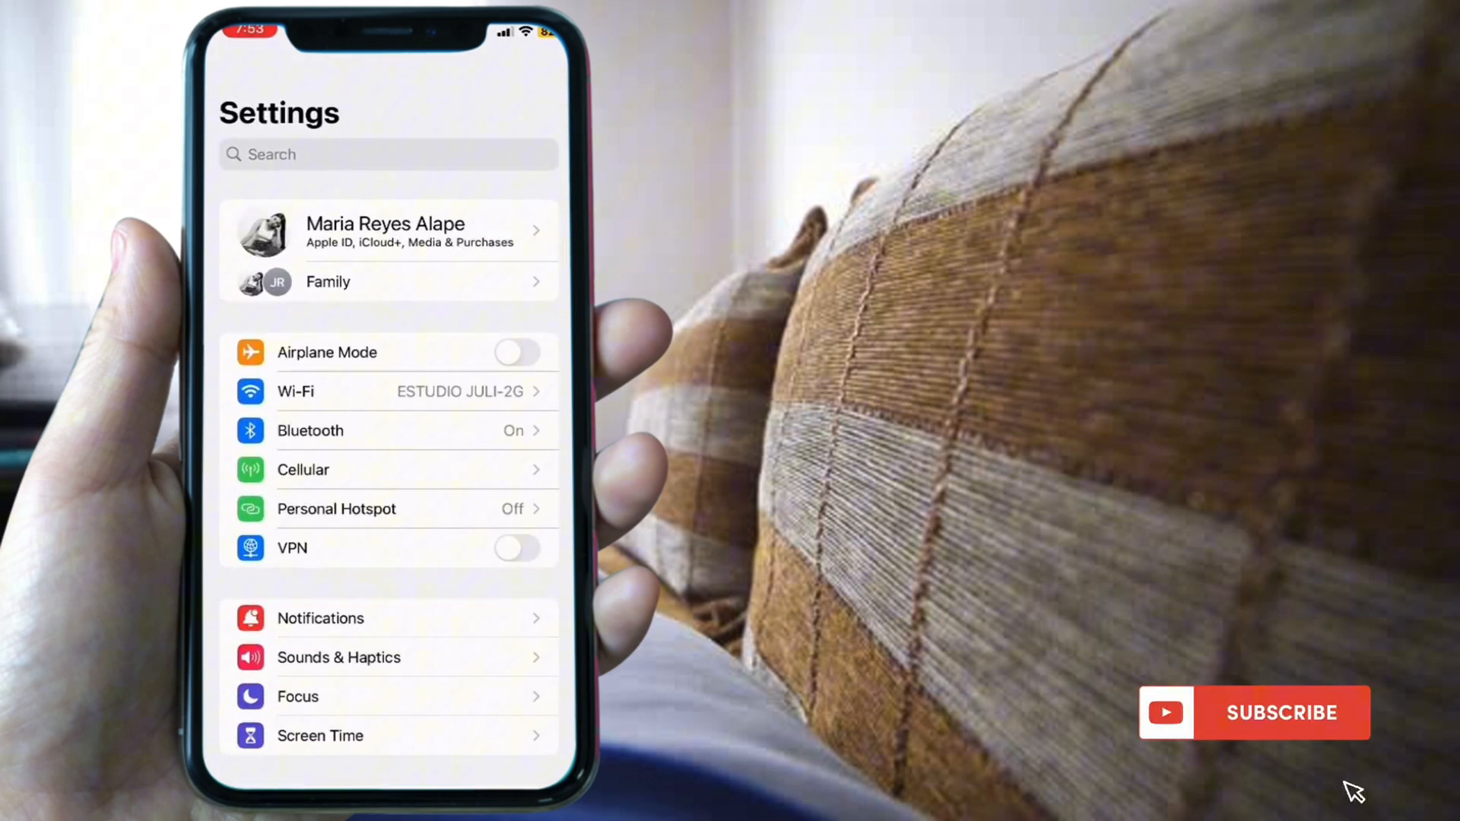
# Remove all of Safari's stored website data from Advanced > Website Data.
pyautogui.scroll(-3)
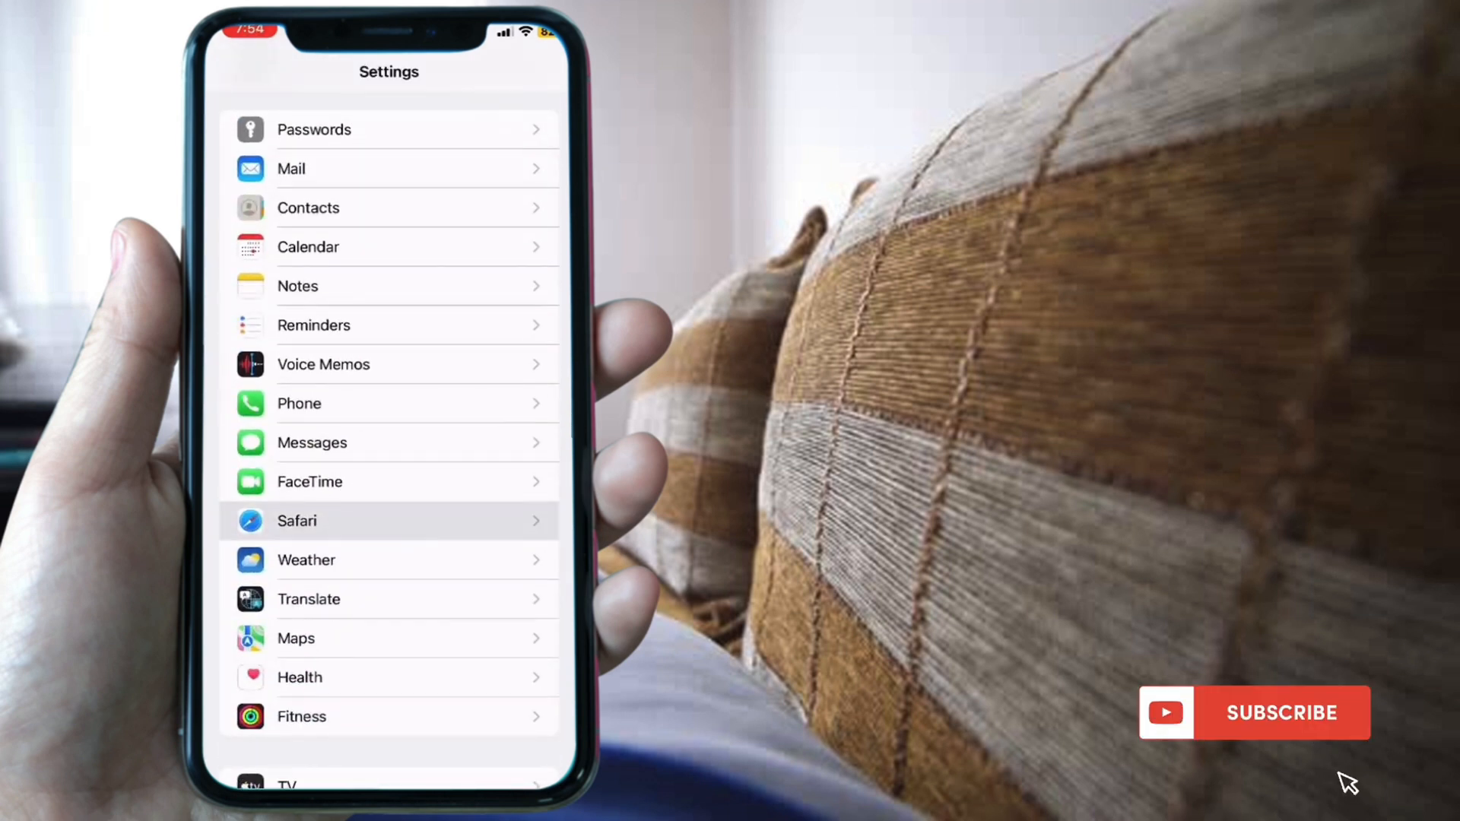
pyautogui.click(389, 520)
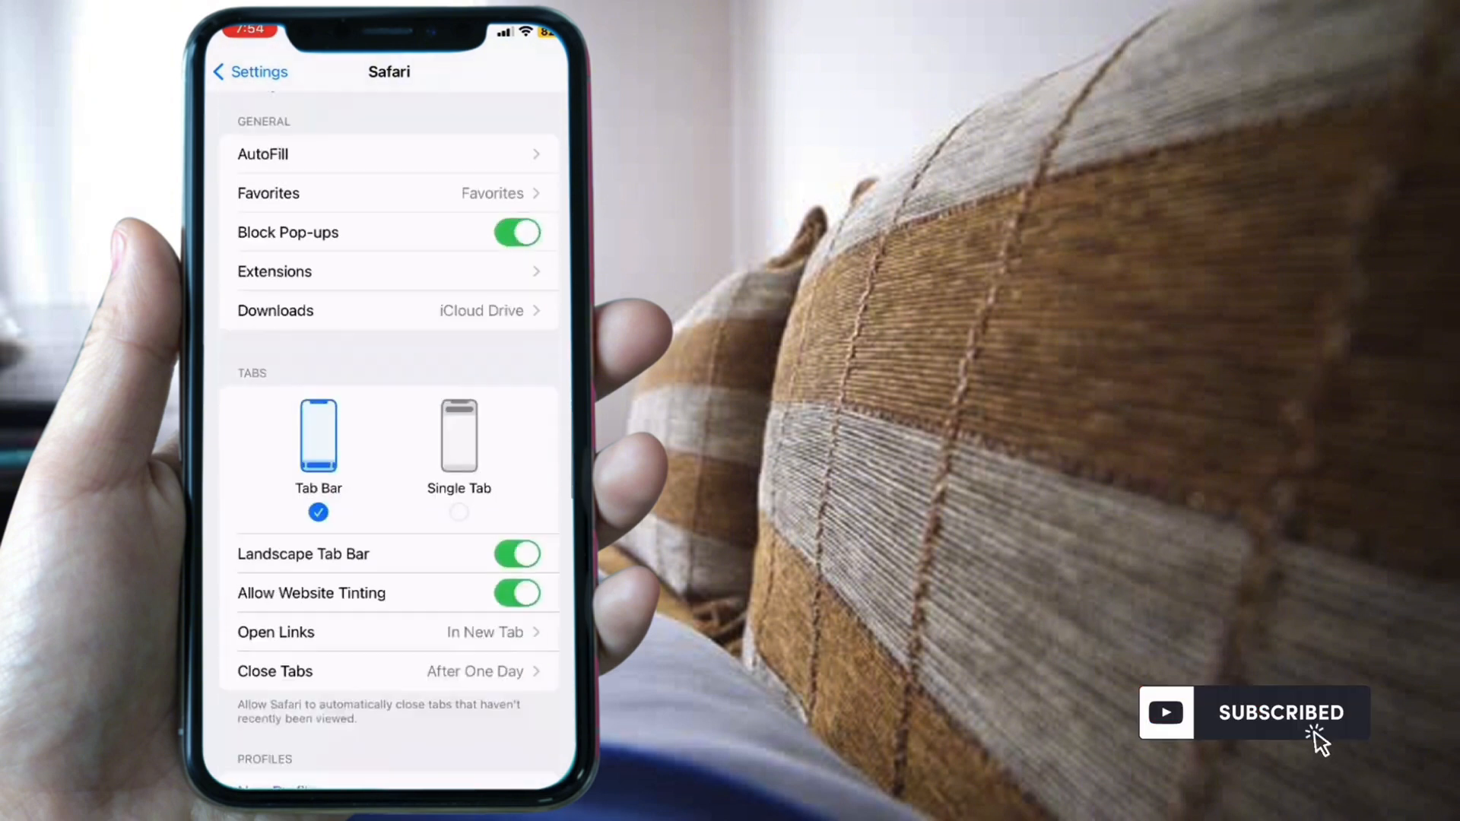
pyautogui.scroll(-3)
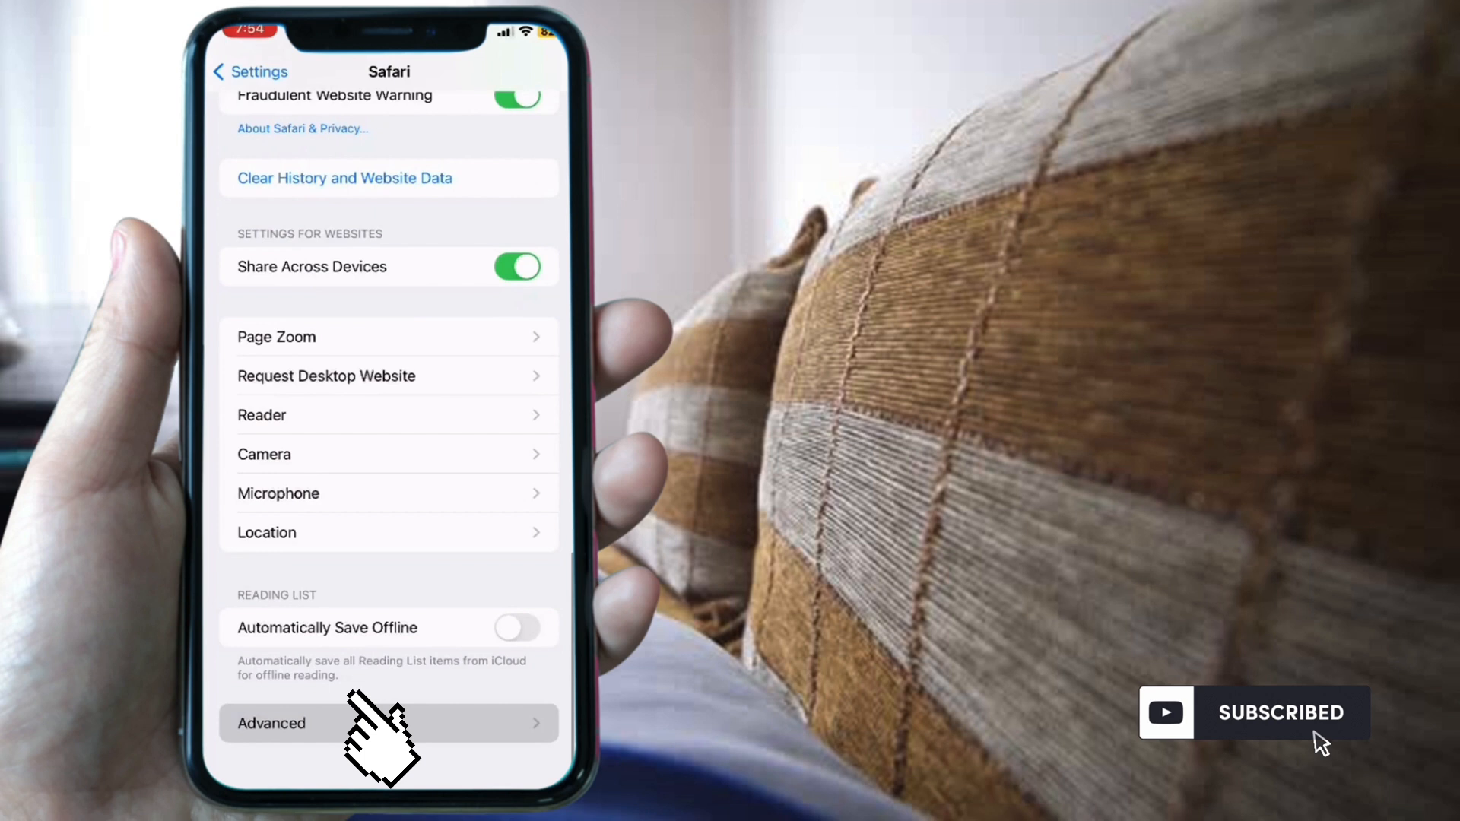
pyautogui.click(271, 724)
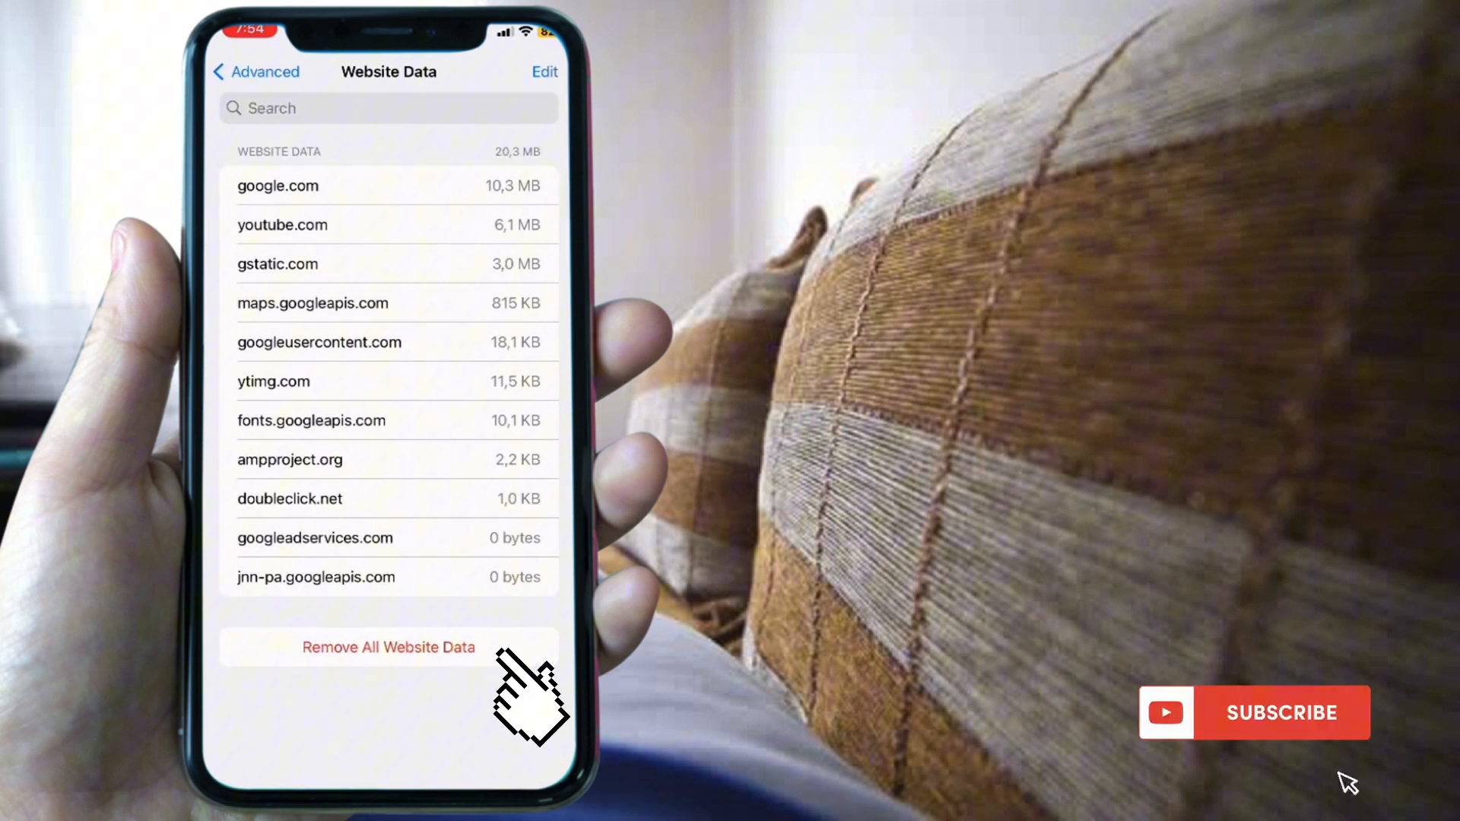
pyautogui.click(388, 648)
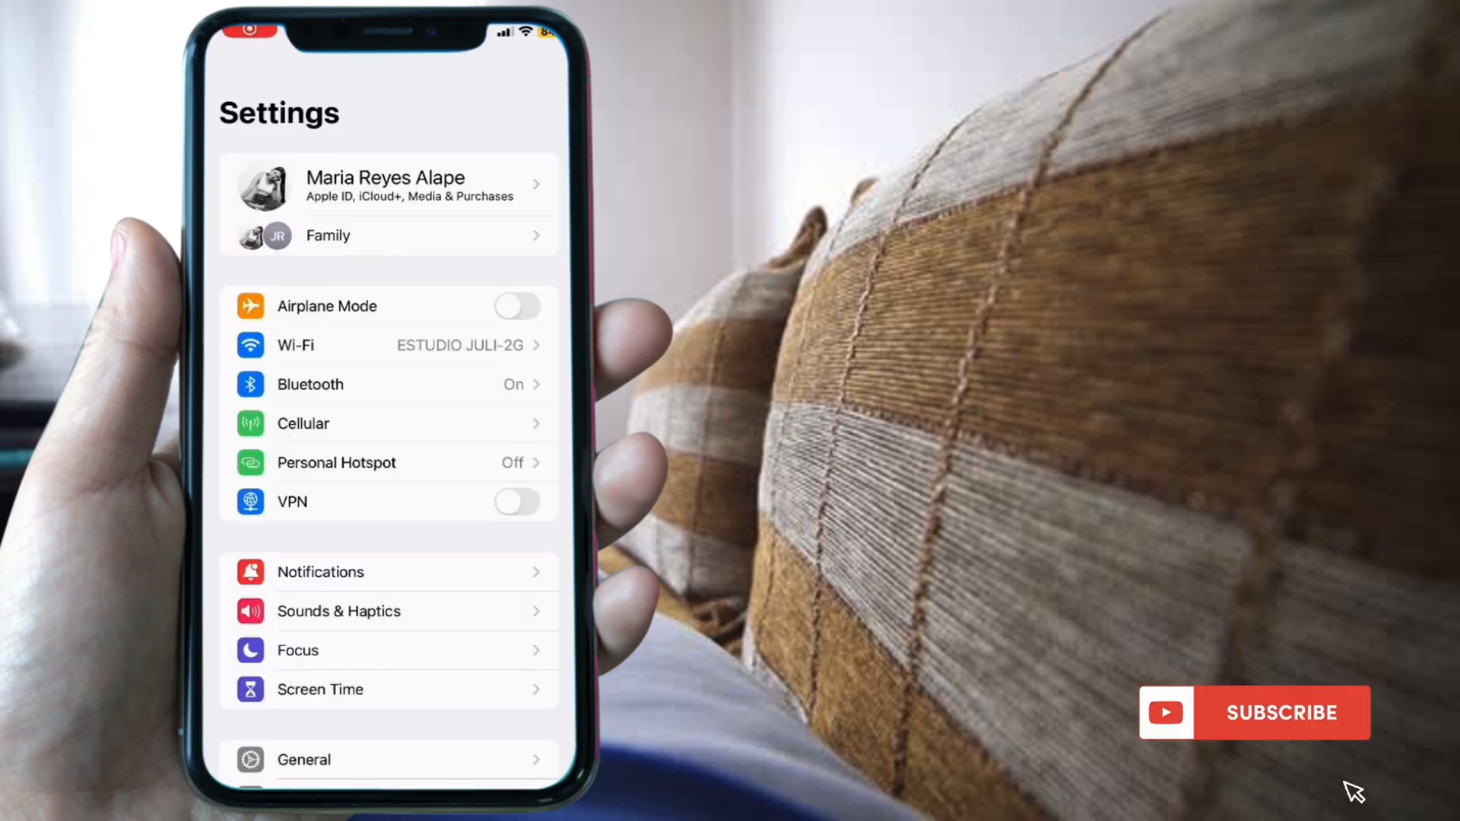
# Revisit Safari's settings, see Clear History and Website Data greyed out, and back out.
pyautogui.scroll(-3)
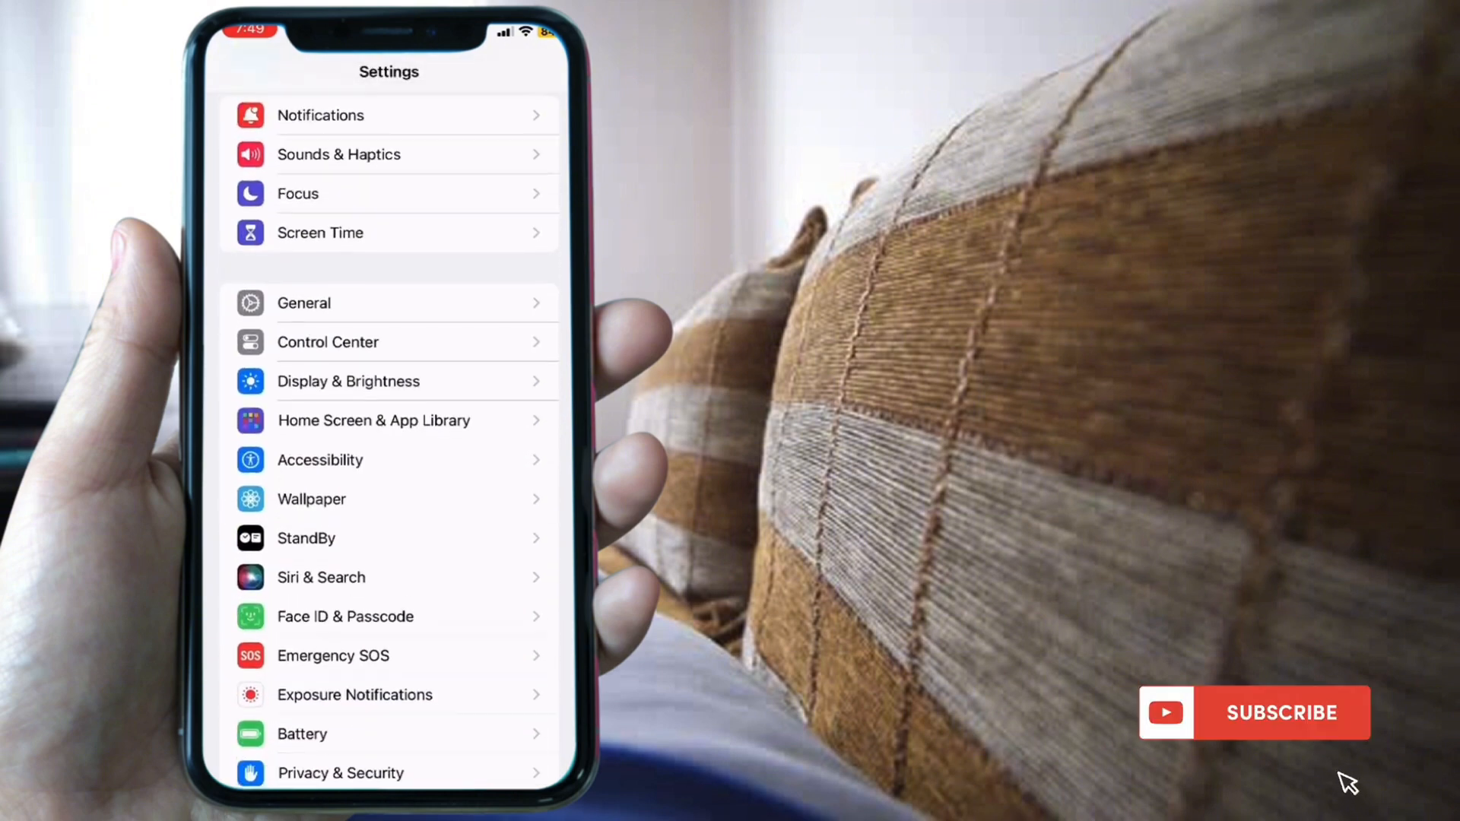
pyautogui.scroll(-3)
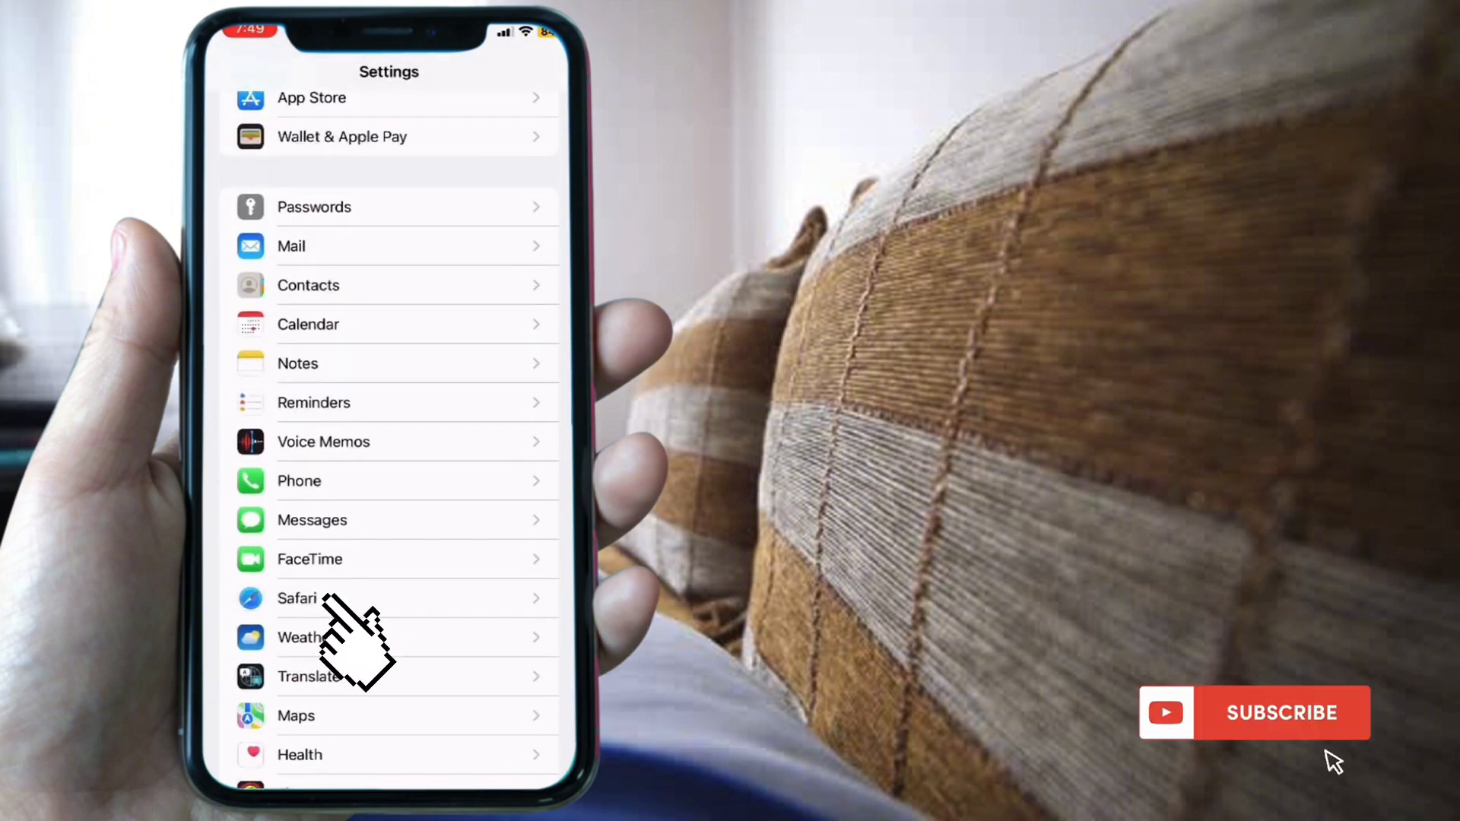
pyautogui.click(296, 599)
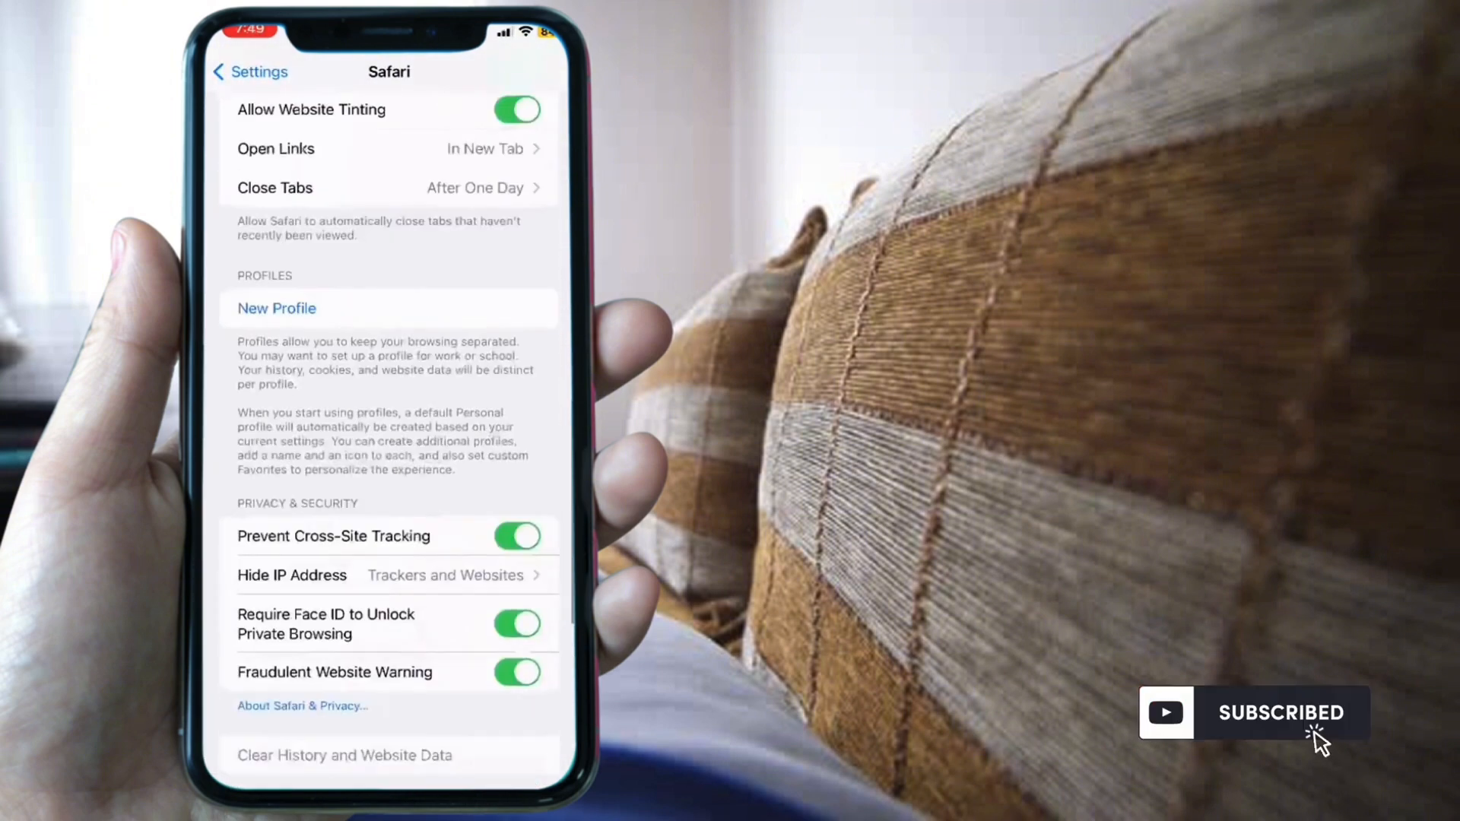
pyautogui.scroll(-3)
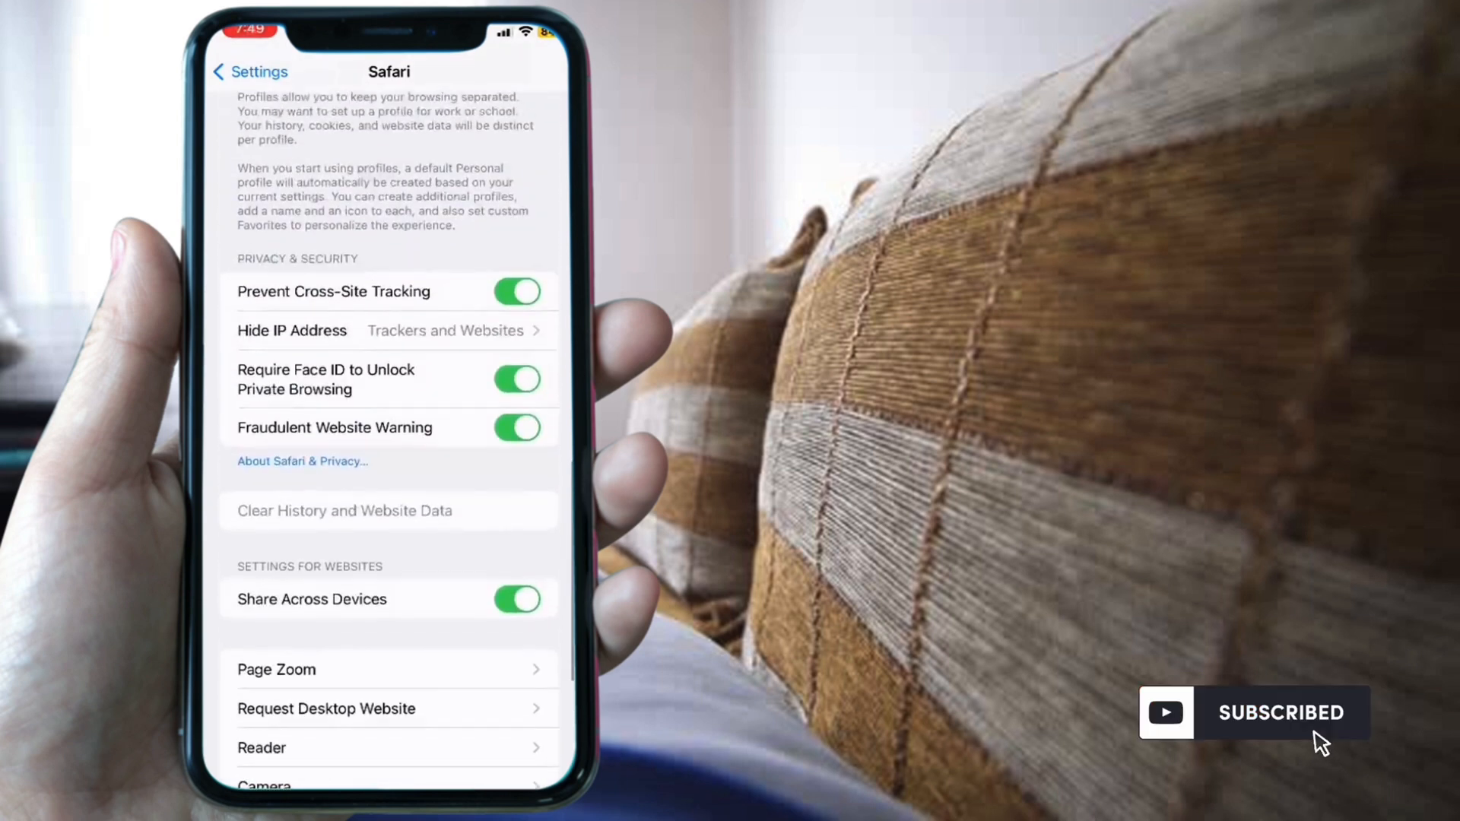
pyautogui.click(249, 72)
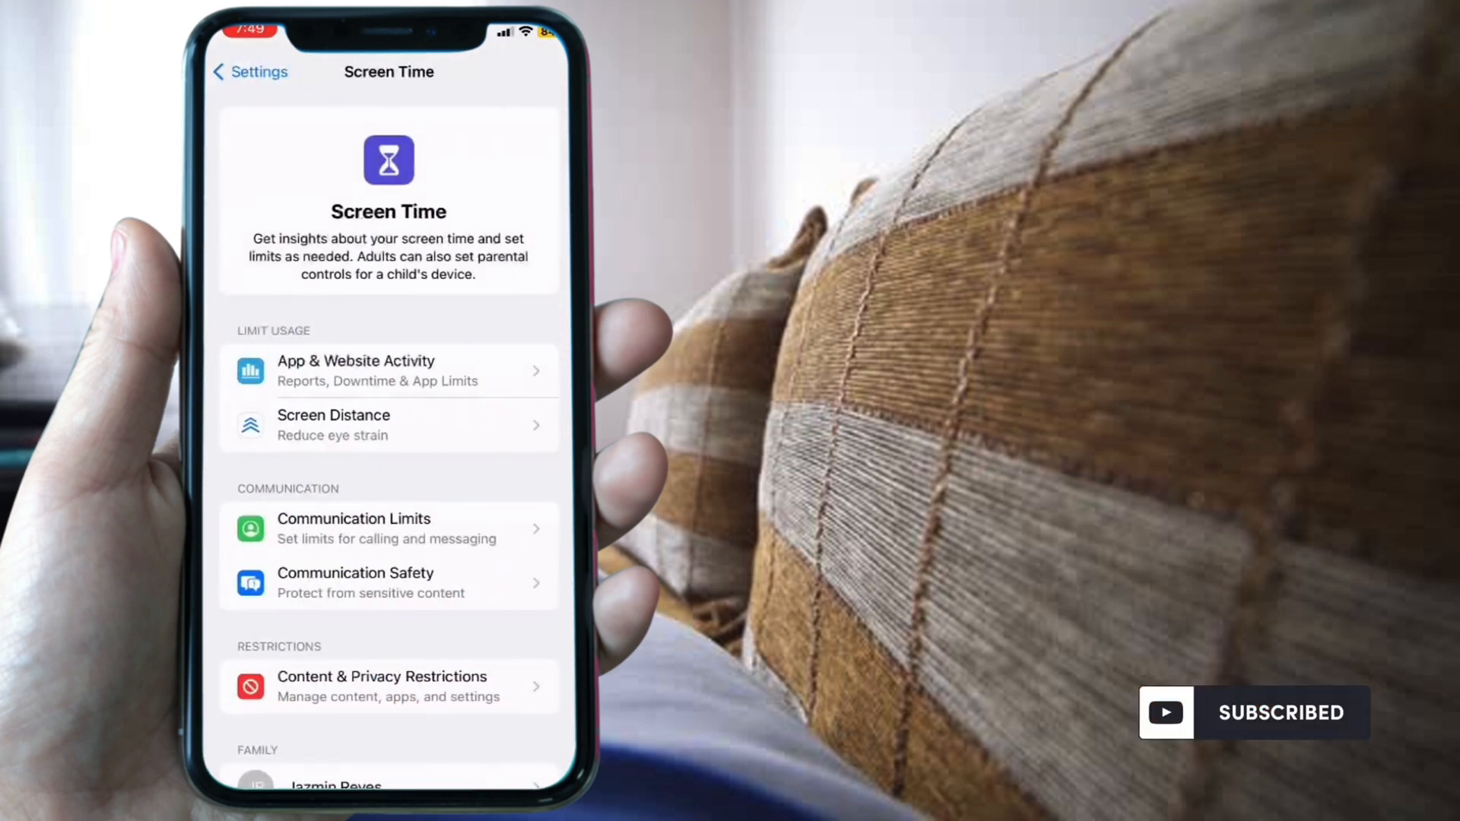
# Set Screen Time's Web Content restriction to Unrestricted instead of Limit Adult Websites.
pyautogui.click(388, 686)
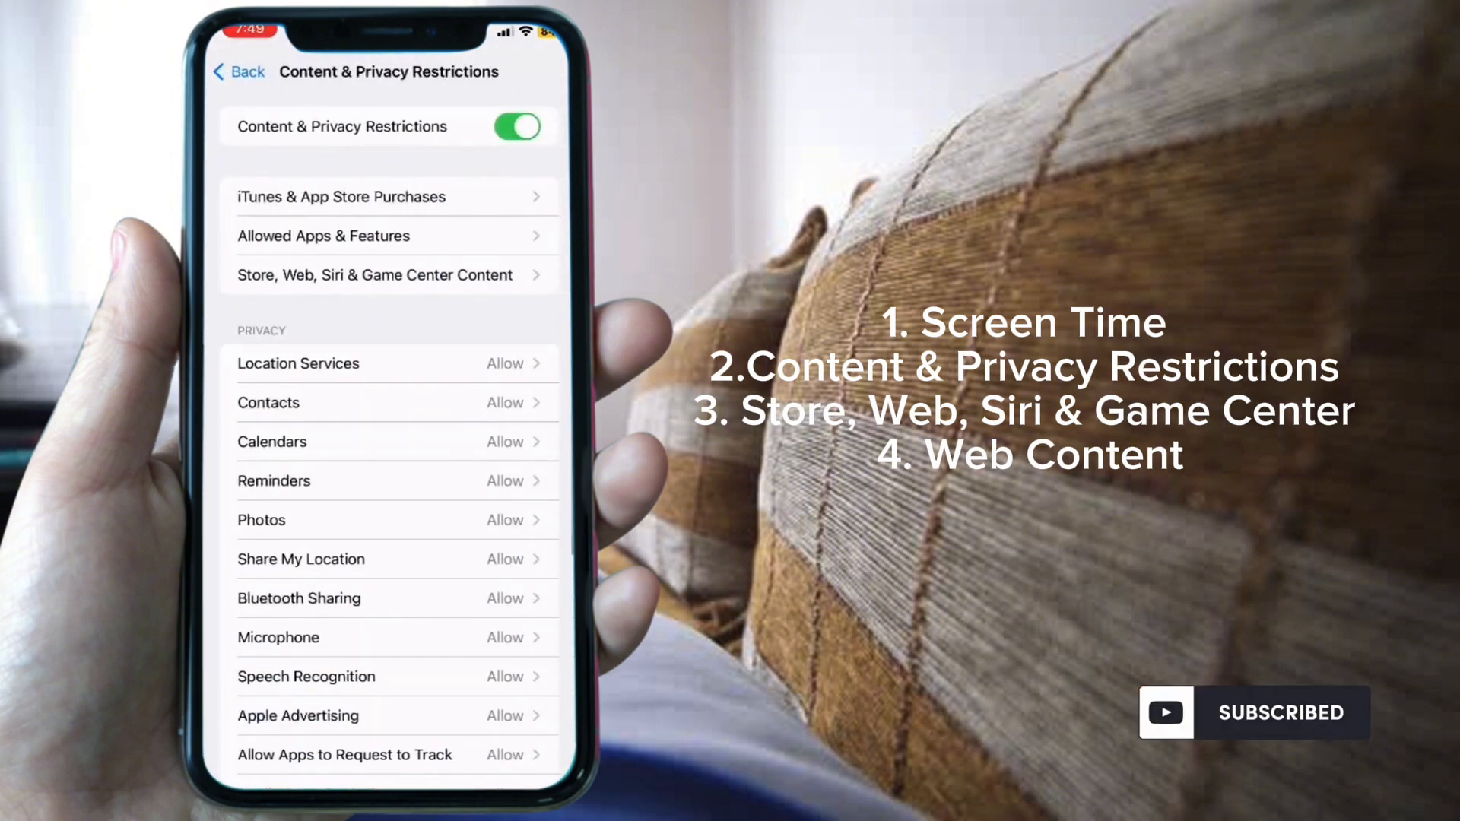
pyautogui.scroll(-3)
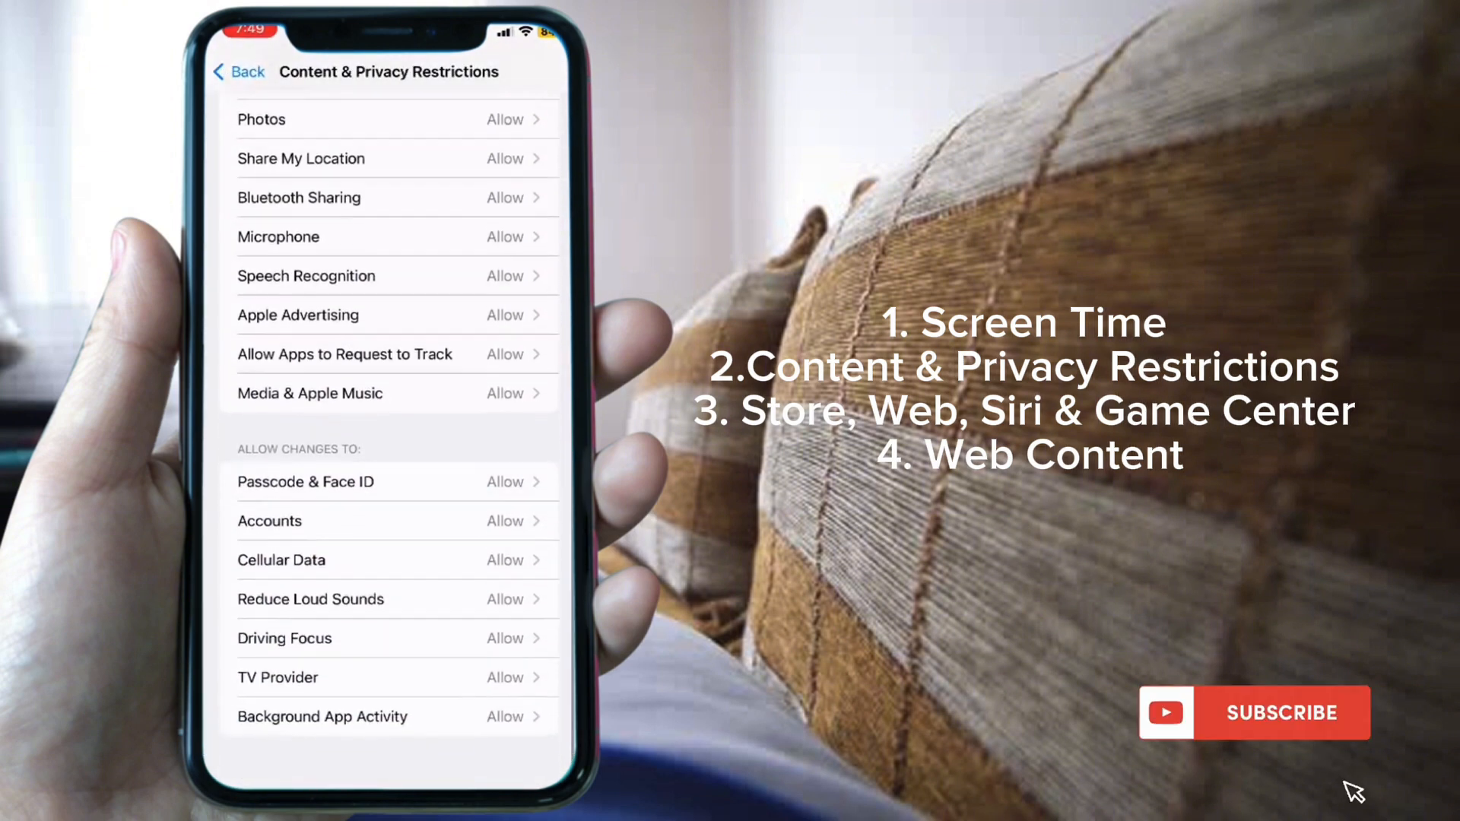
pyautogui.scroll(-3)
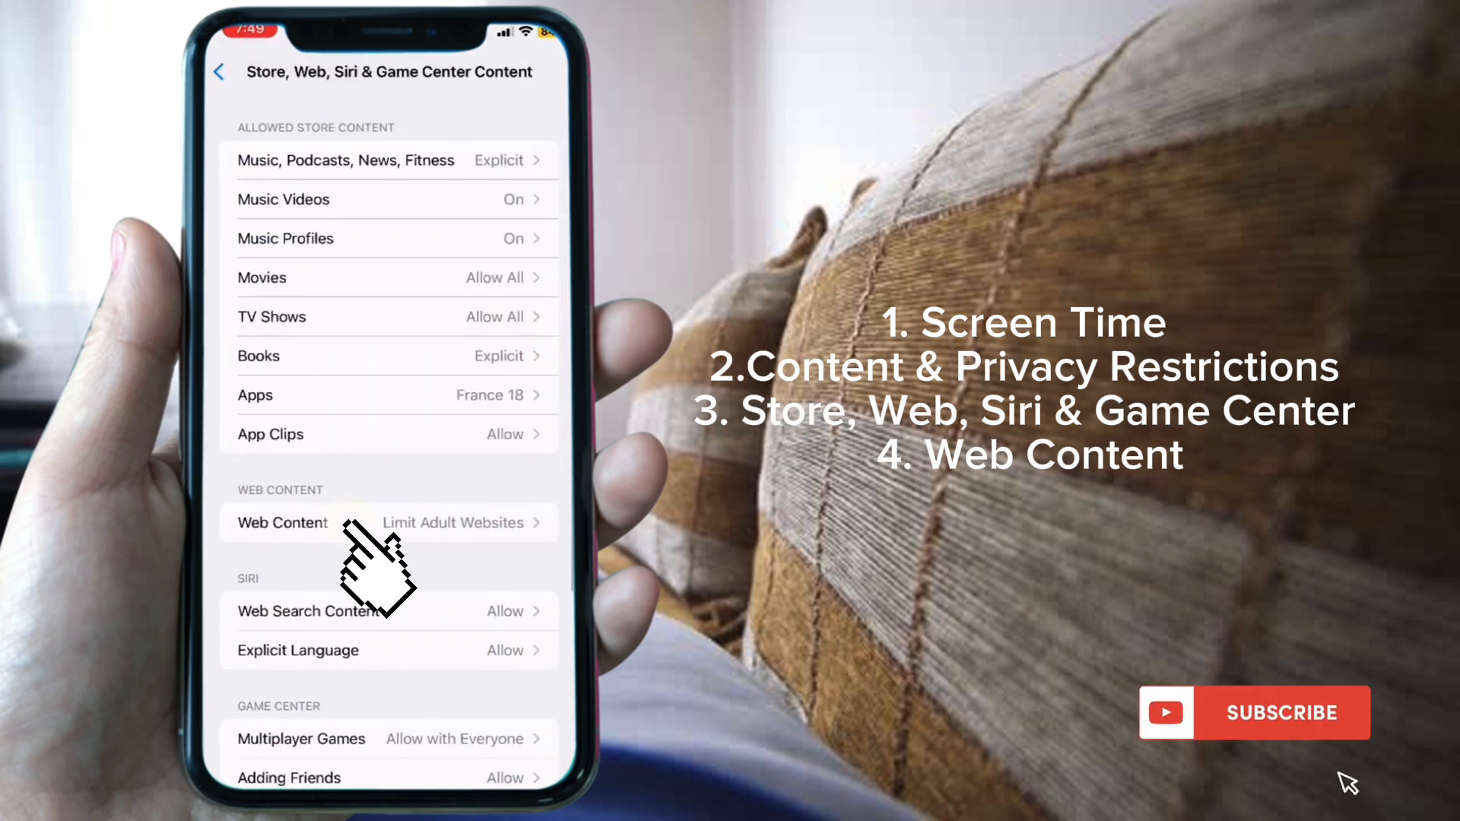
pyautogui.click(283, 522)
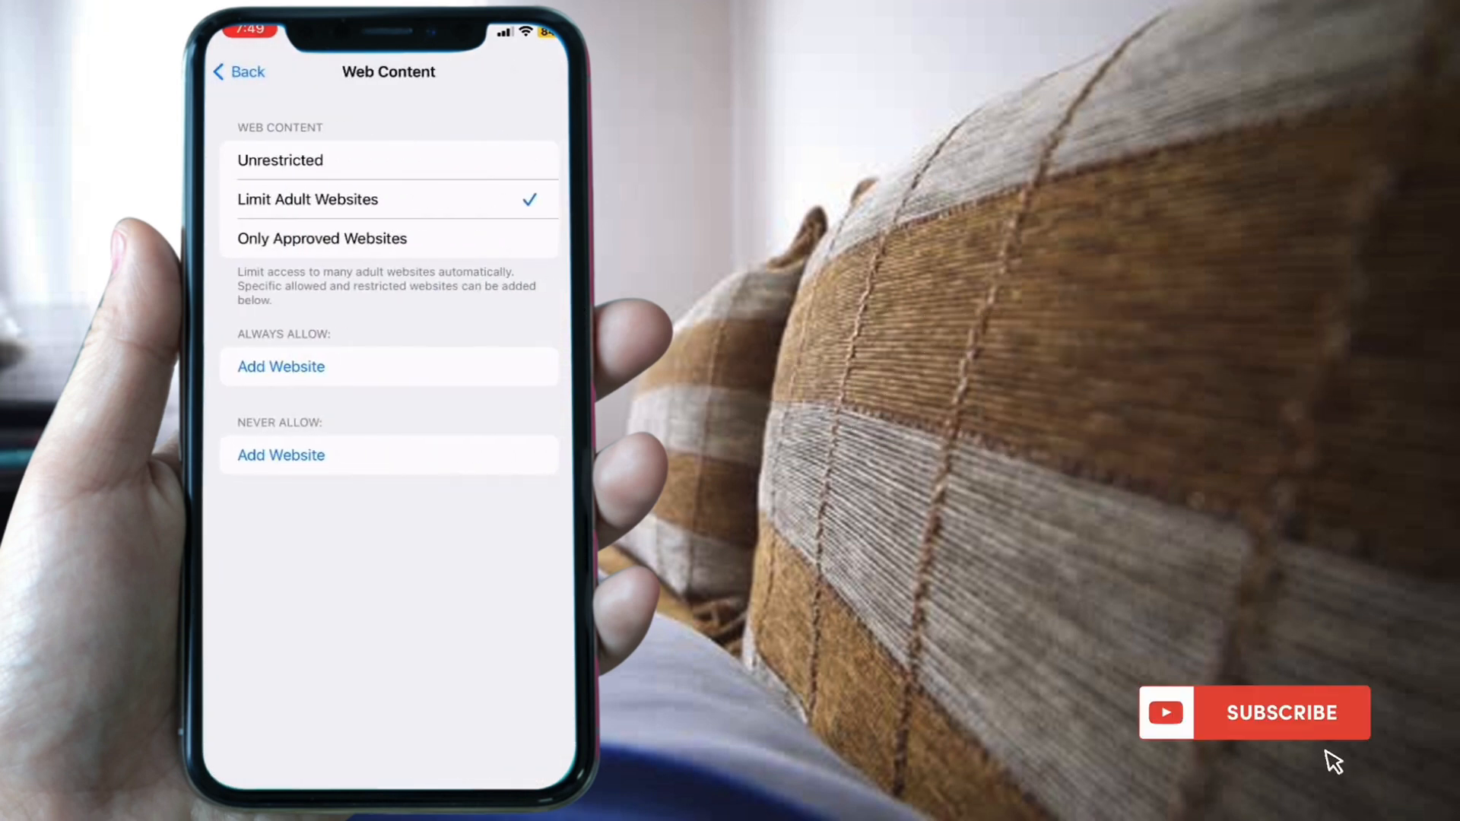
pyautogui.click(280, 160)
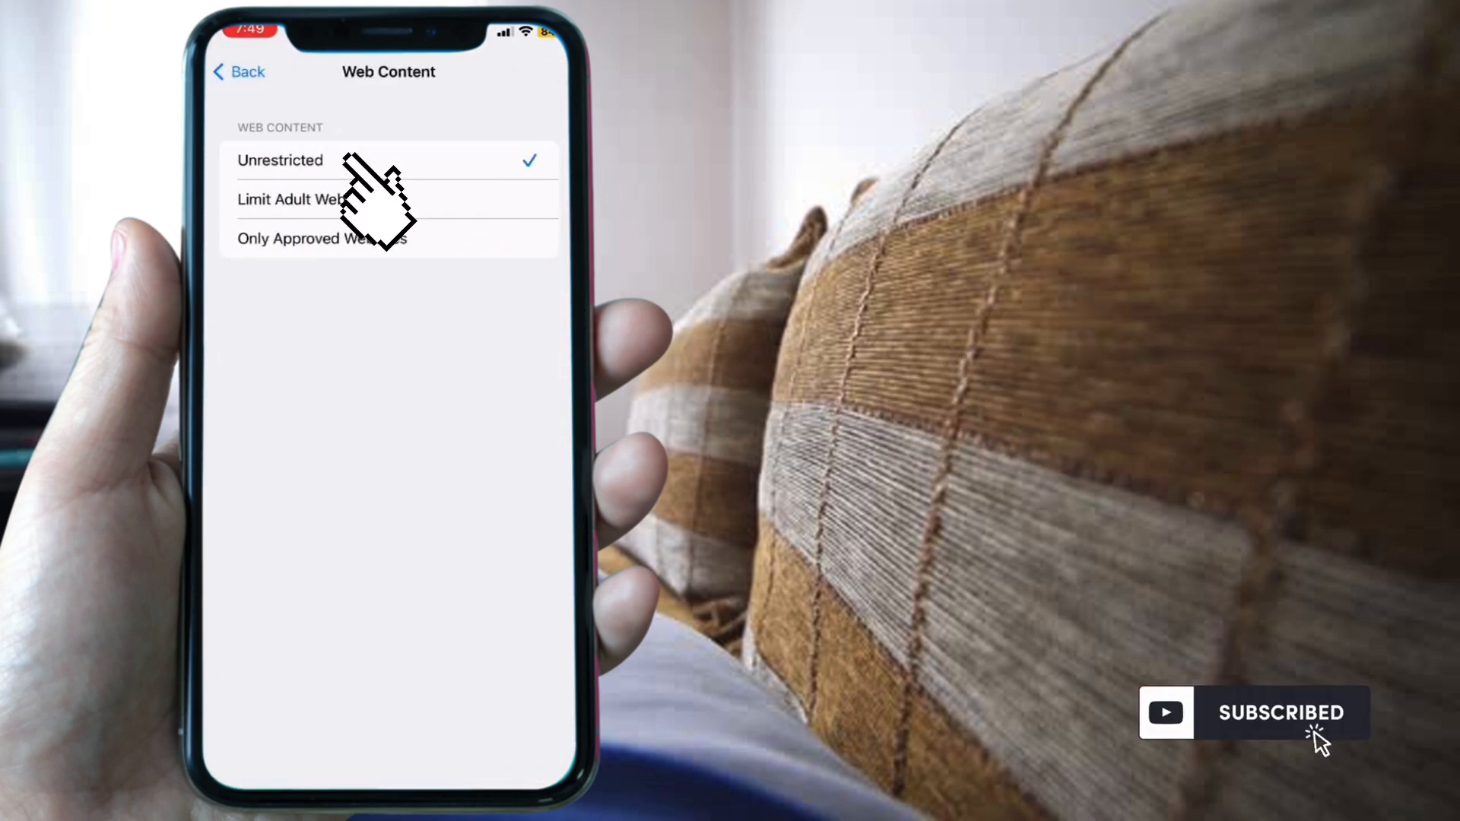
pyautogui.click(239, 72)
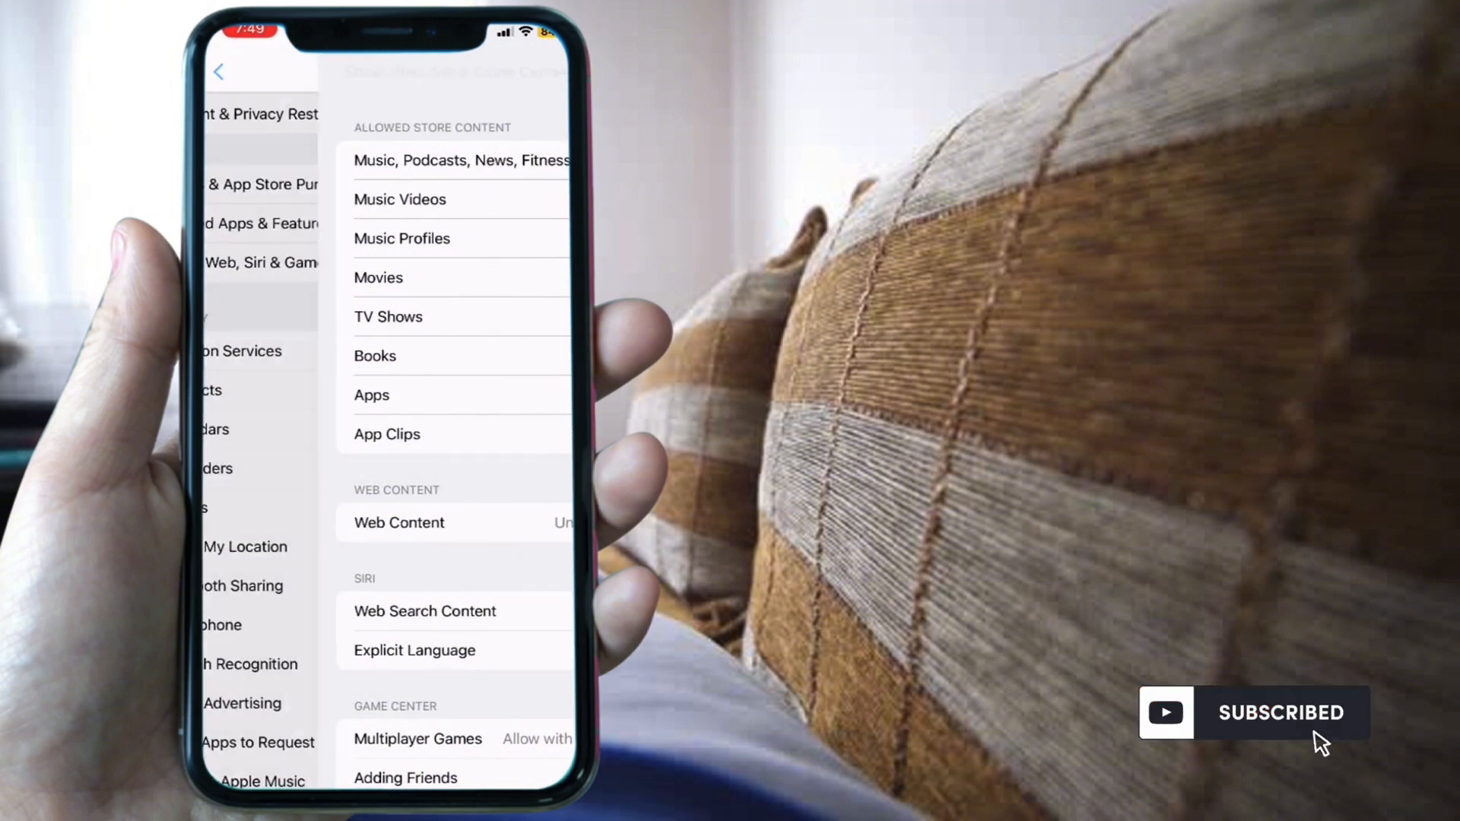
# Return to Safari's settings and bring up the now-enabled Clear History and Website Data sheet.
pyautogui.click(218, 71)
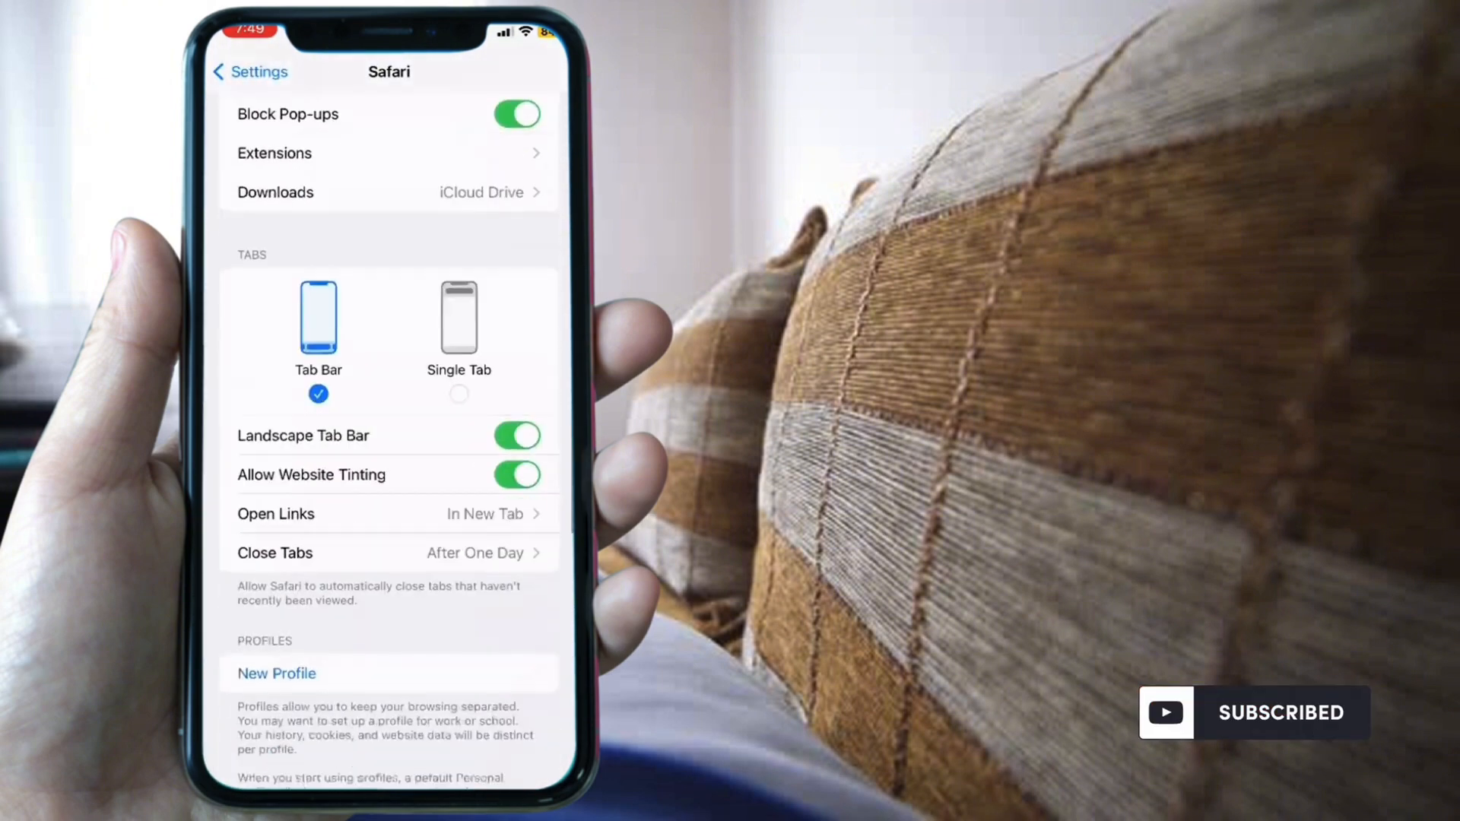
pyautogui.scroll(-3)
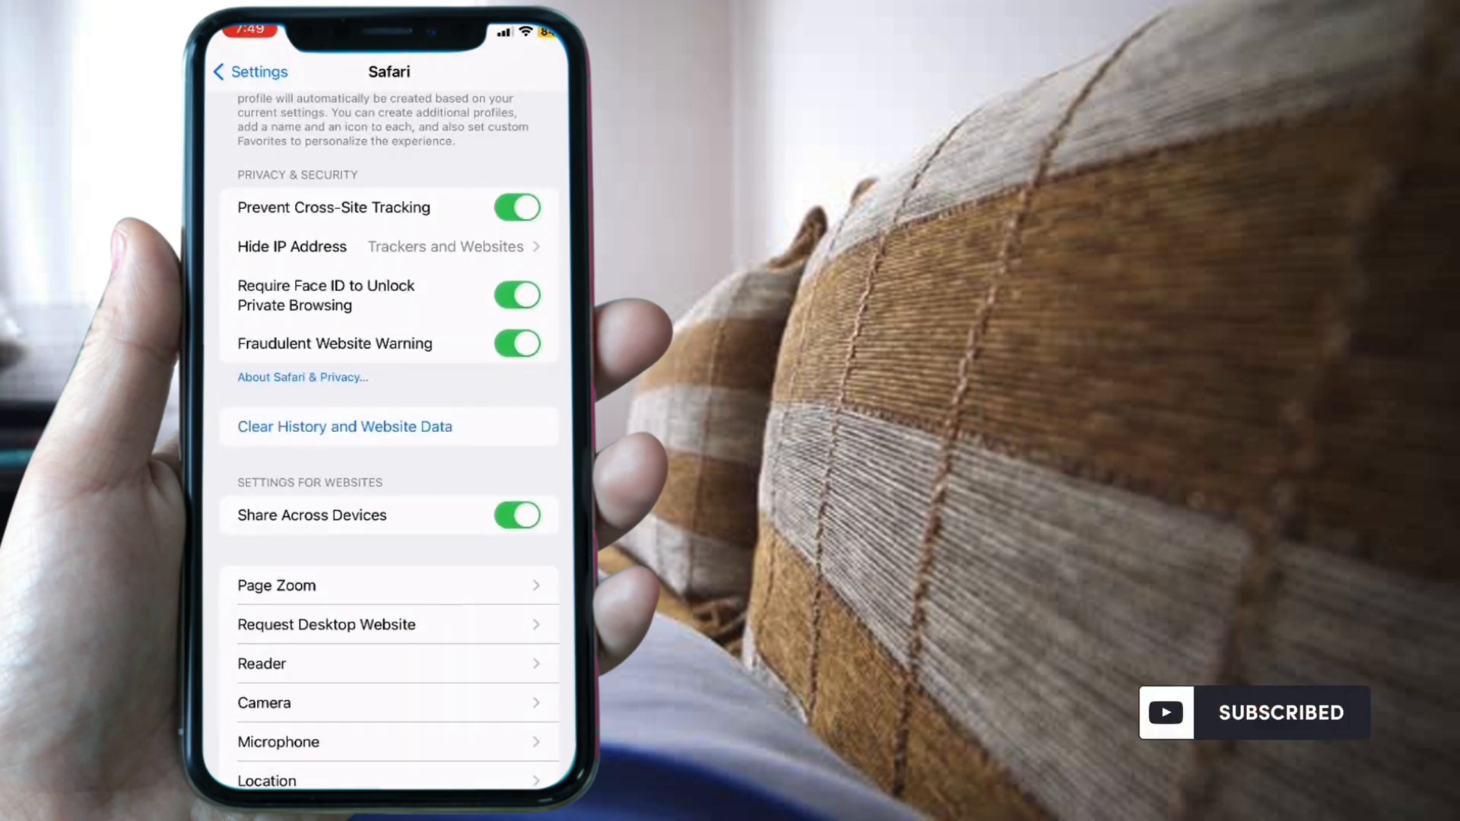
pyautogui.click(342, 426)
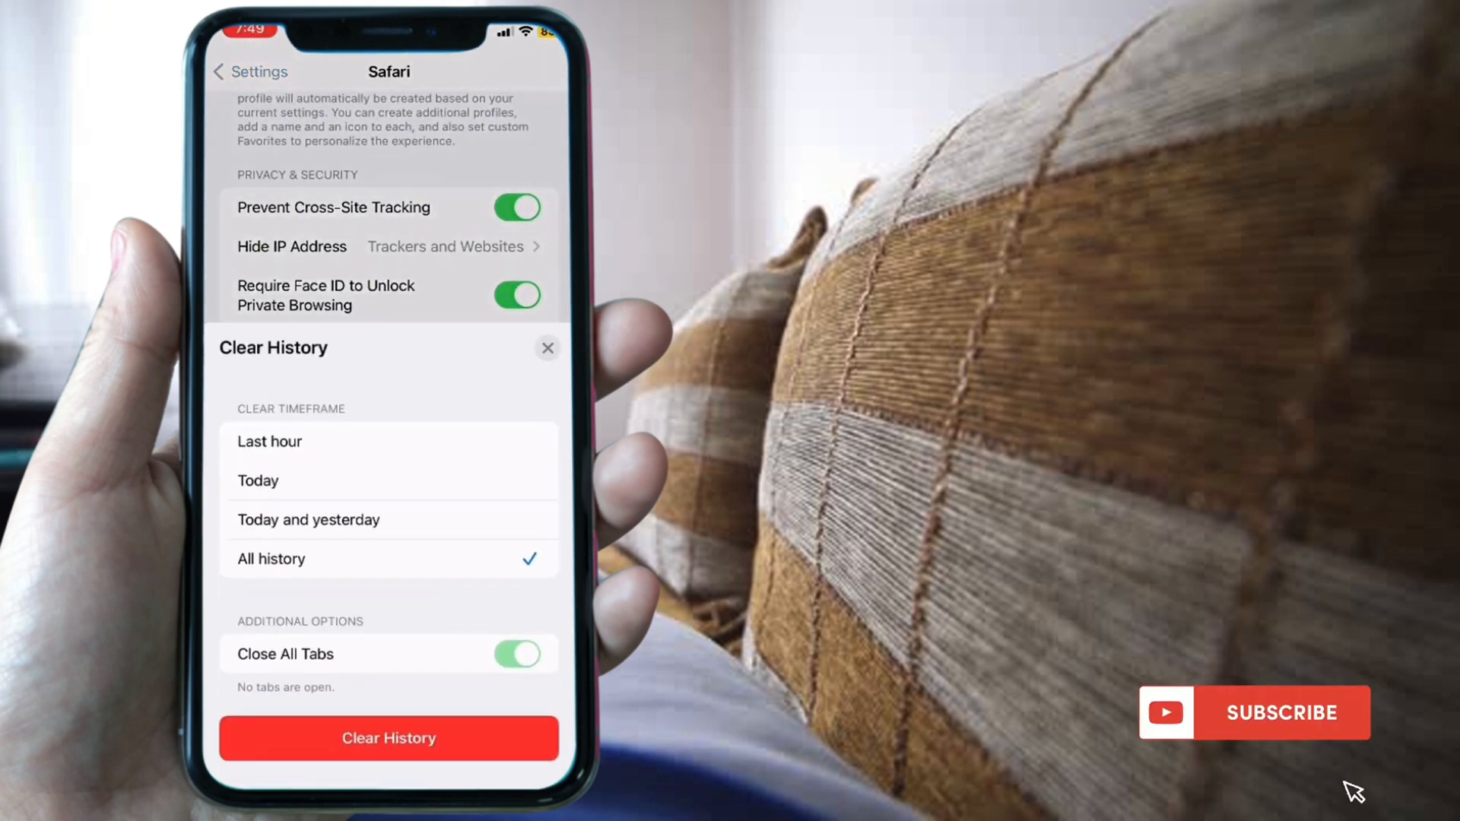